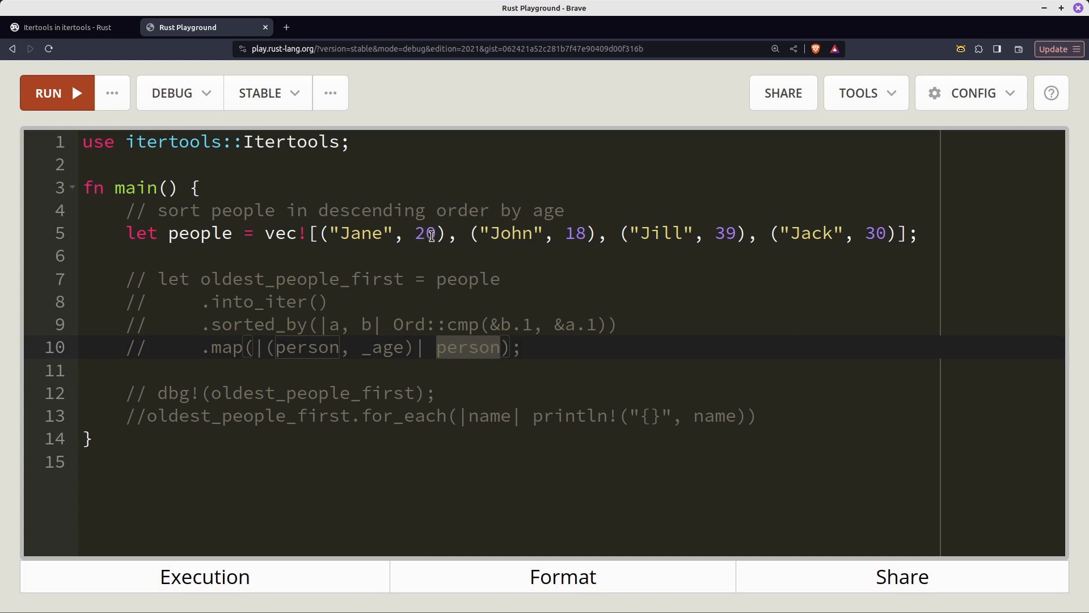
mouse_move(334, 288)
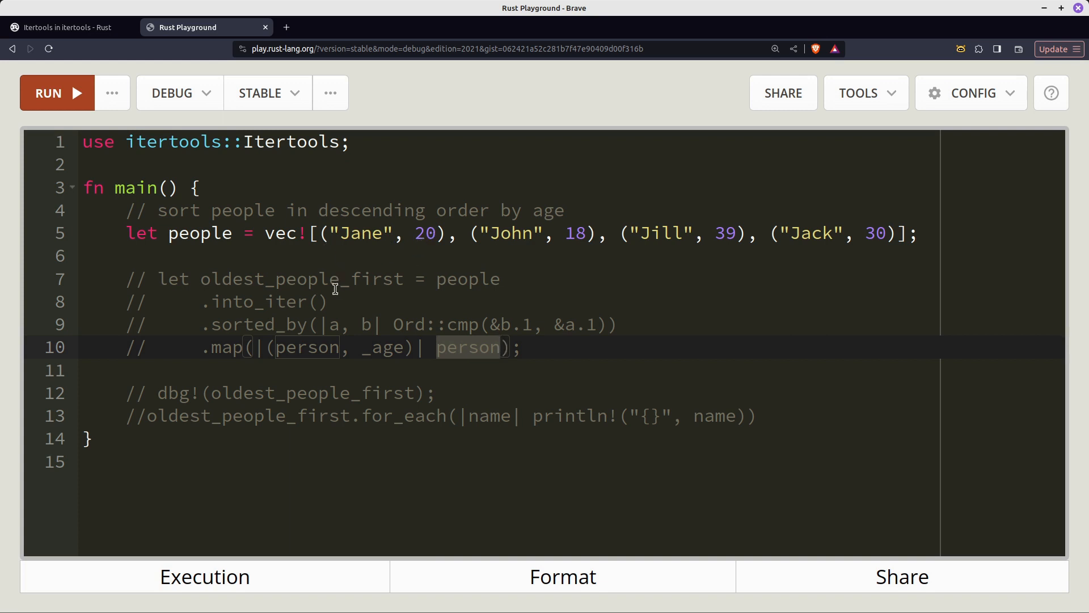
mouse_move(261, 338)
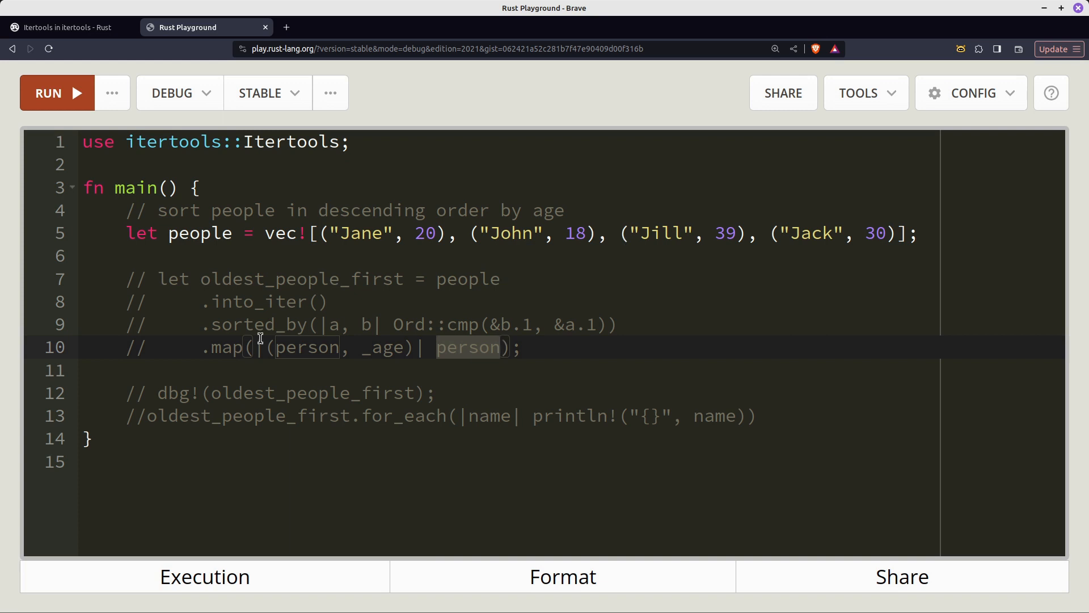
mouse_move(491, 254)
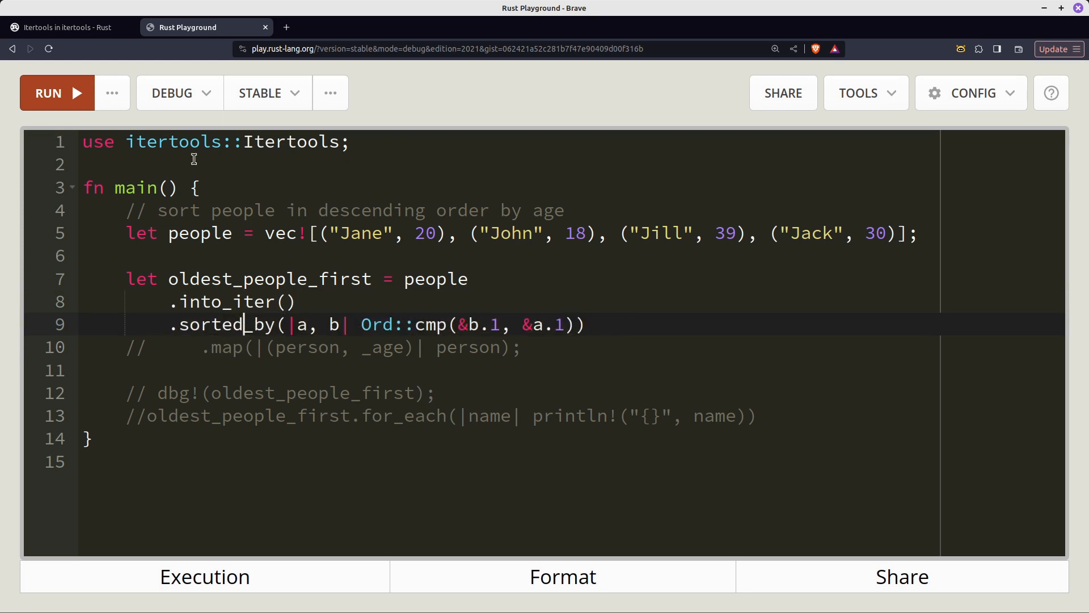
Step: Inspect sorted_by, Jane's age 20 and the map closure's _age, then view the itertools docs
double_click(176, 142)
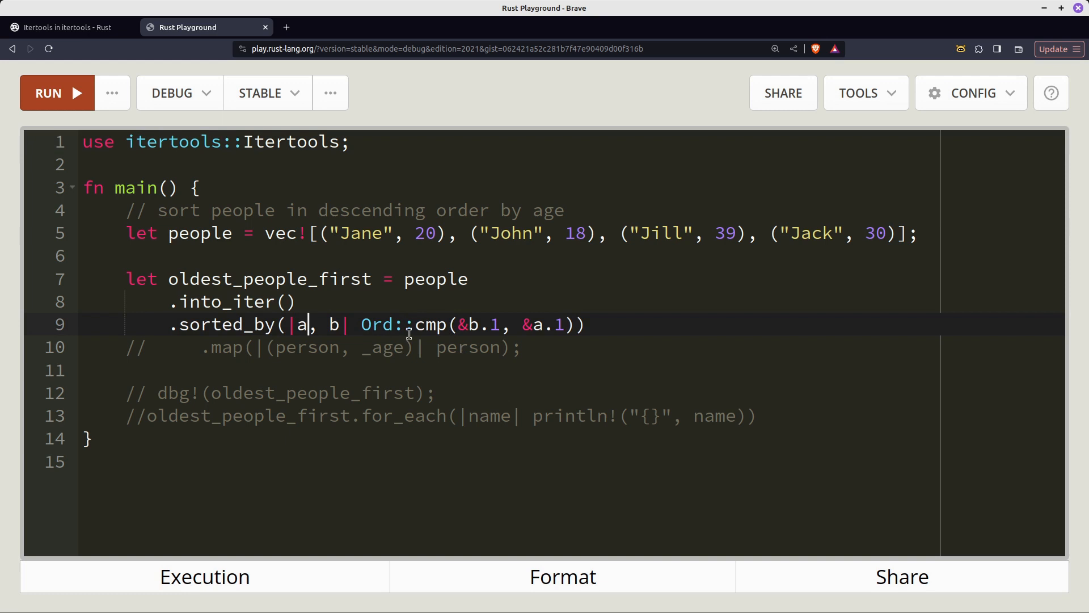
mouse_move(375, 324)
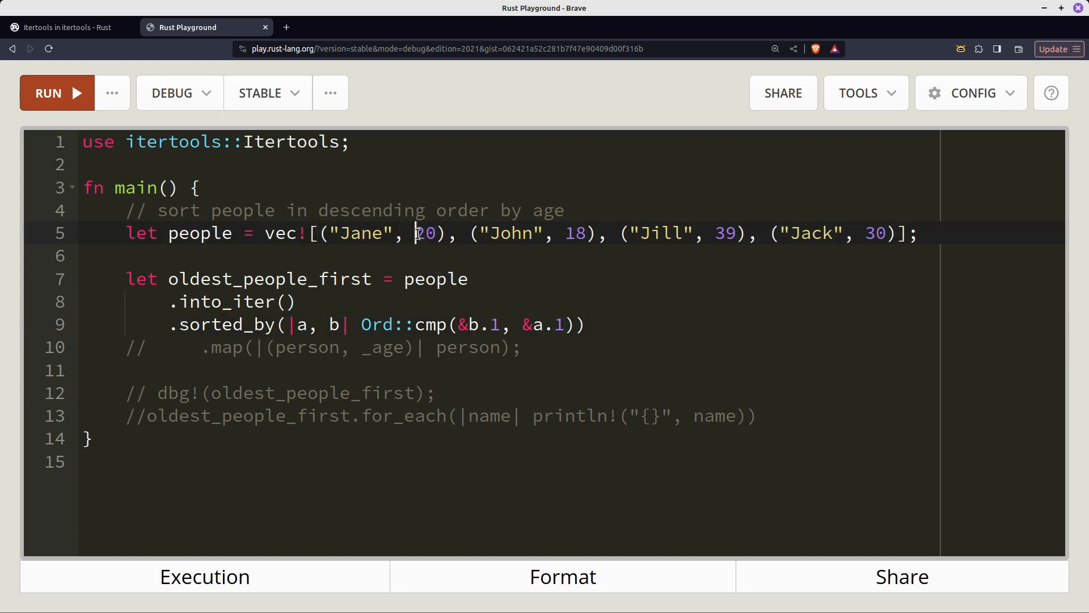
double_click(427, 233)
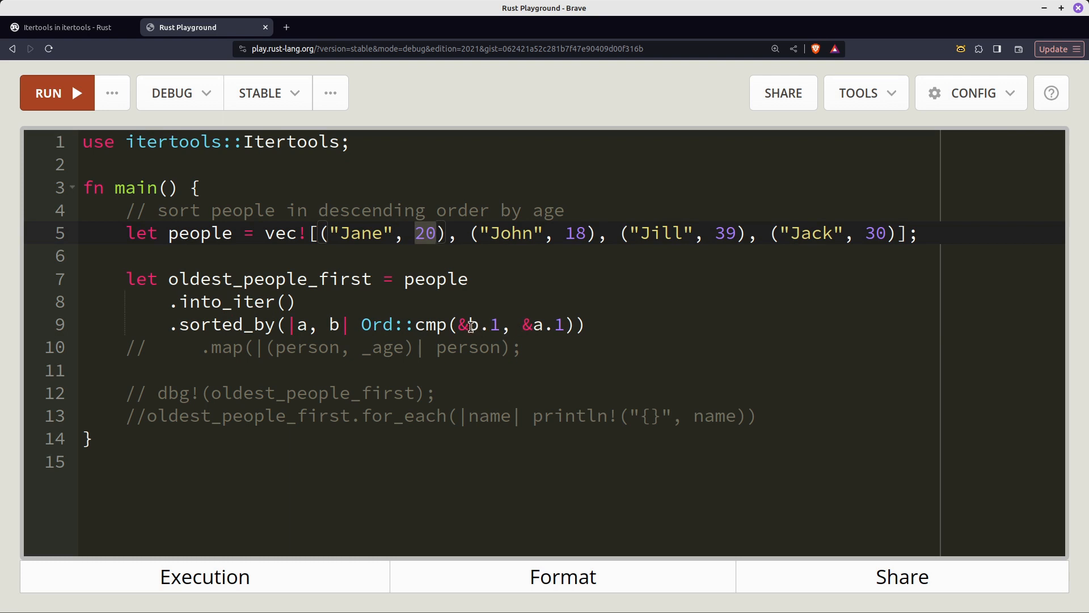
mouse_move(486, 349)
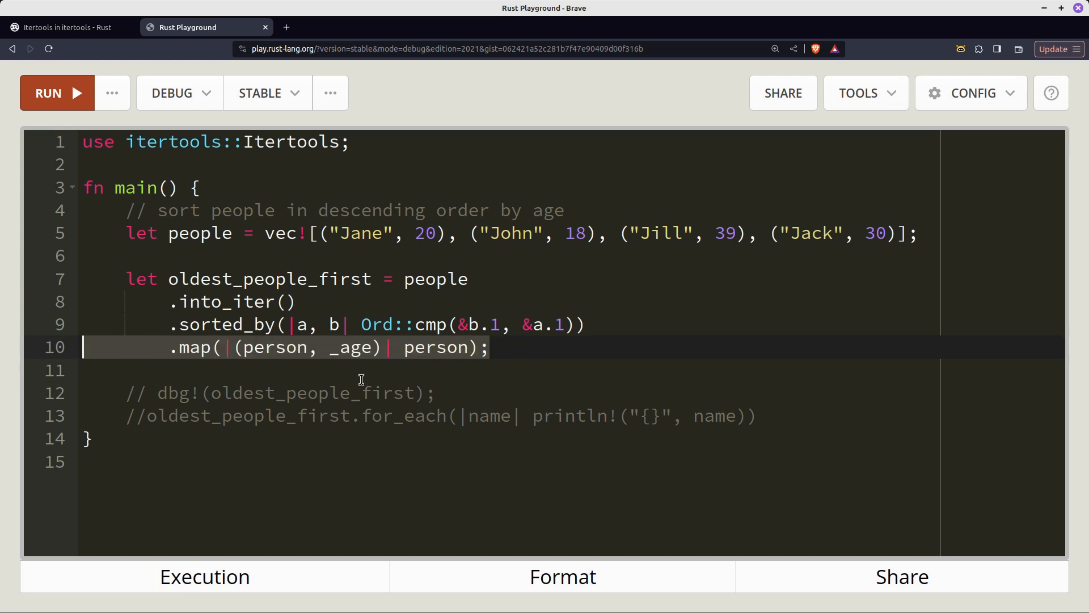
double_click(354, 348)
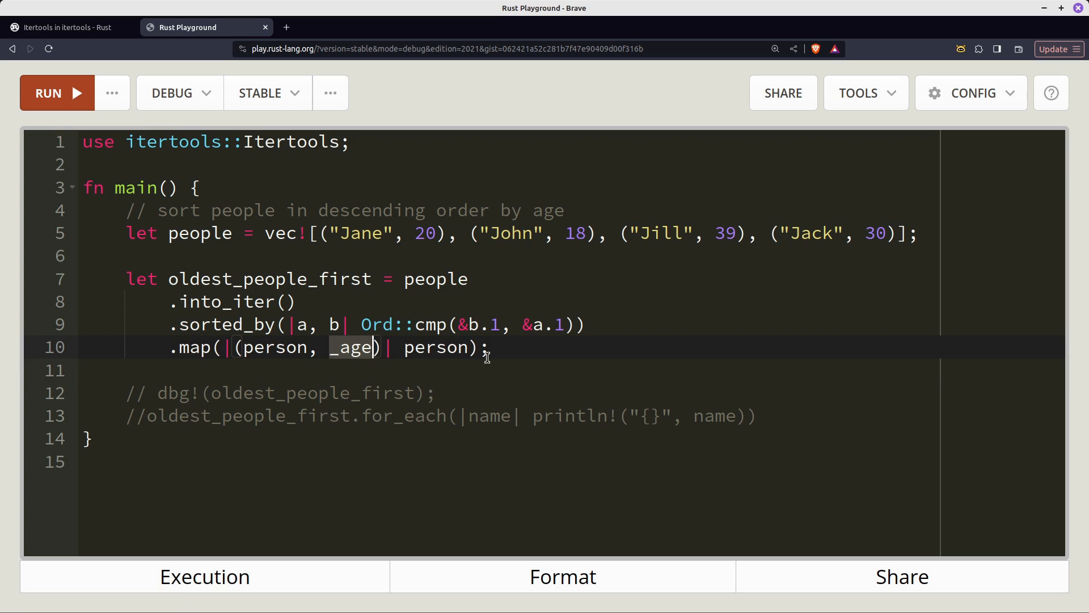
click(62, 27)
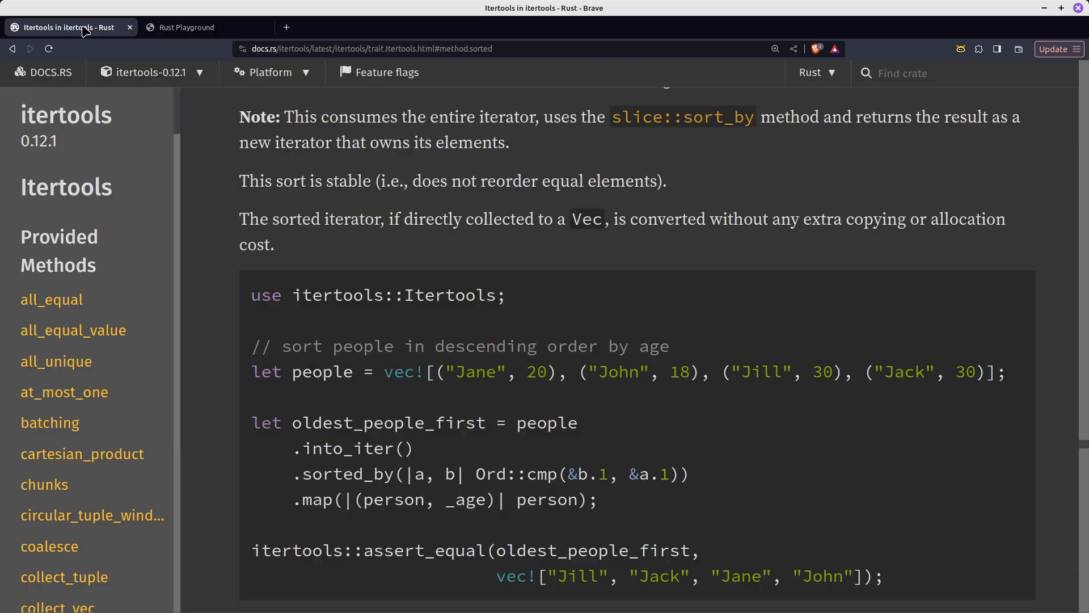
Step: Scroll to the docs.rs sorted_by example expecting Jill, Jack, Jane, John, then return to the Playground
scroll(down, 3)
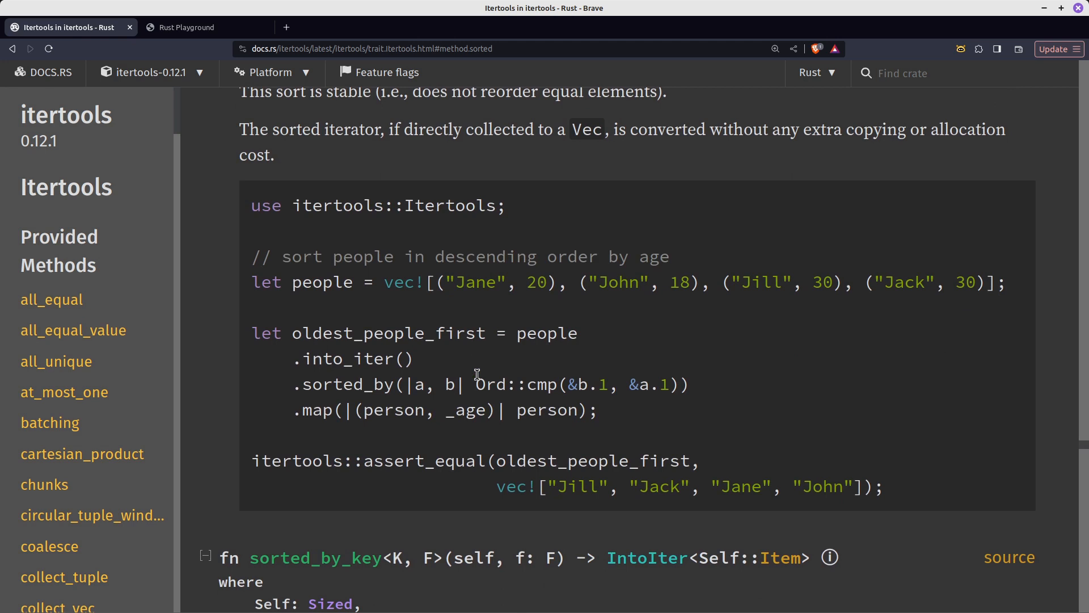
scroll(down, 3)
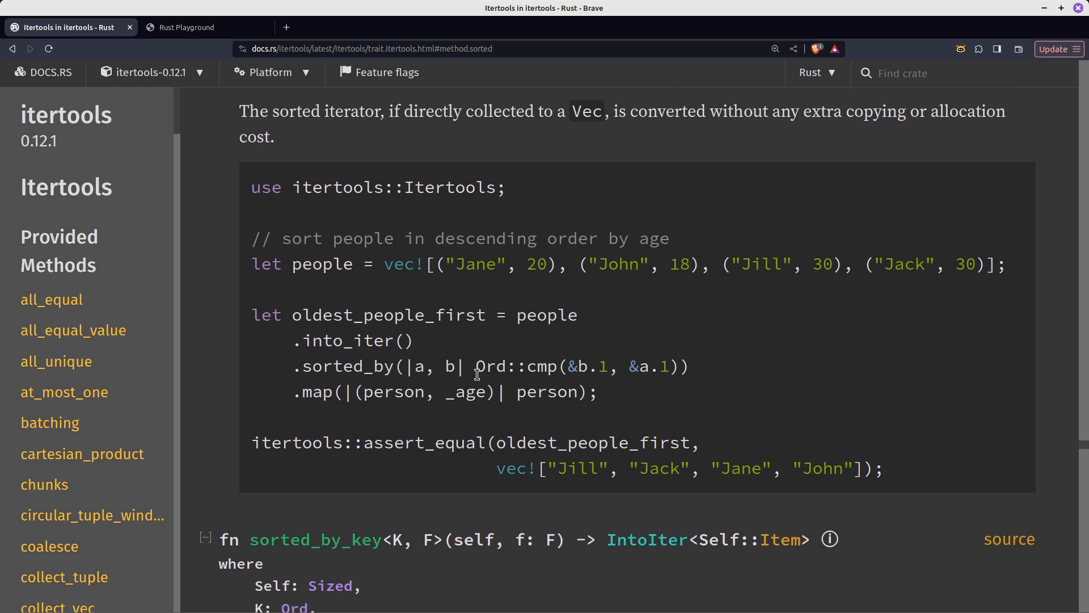
mouse_move(347, 436)
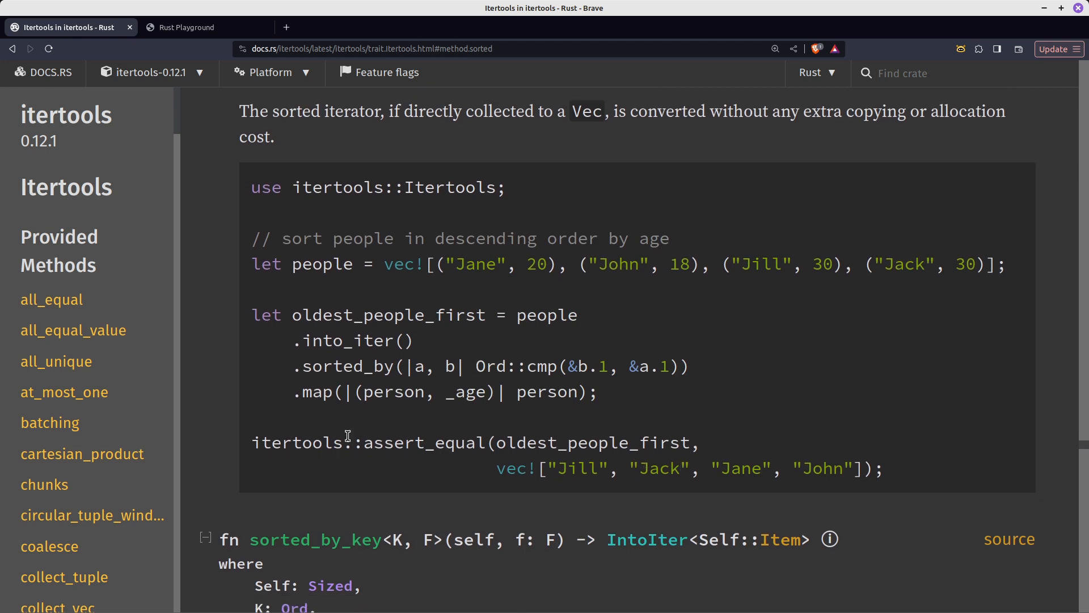
mouse_move(493, 475)
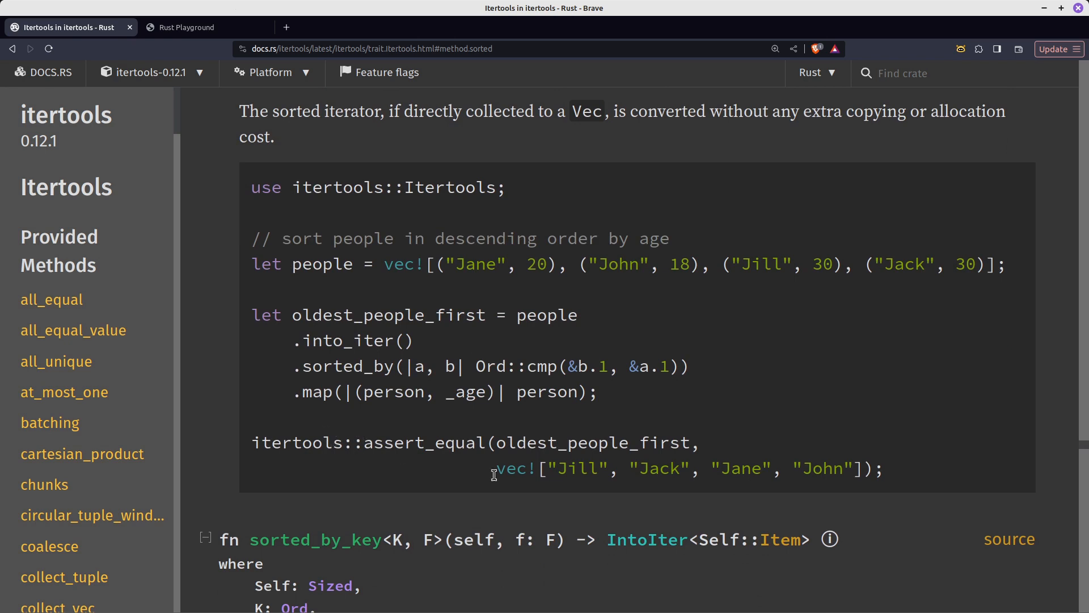
mouse_move(406, 449)
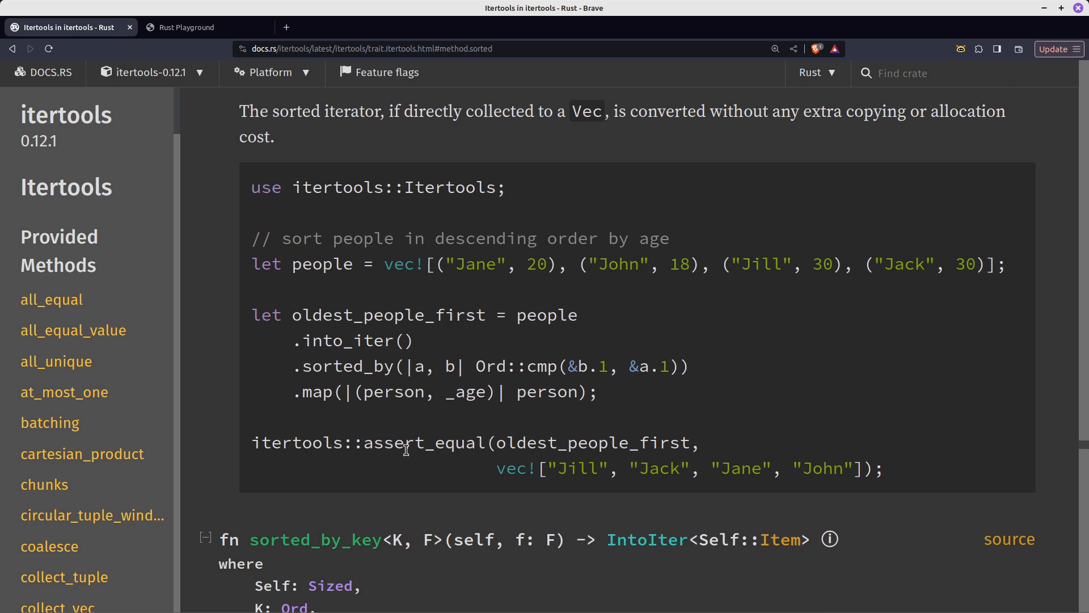
click(187, 27)
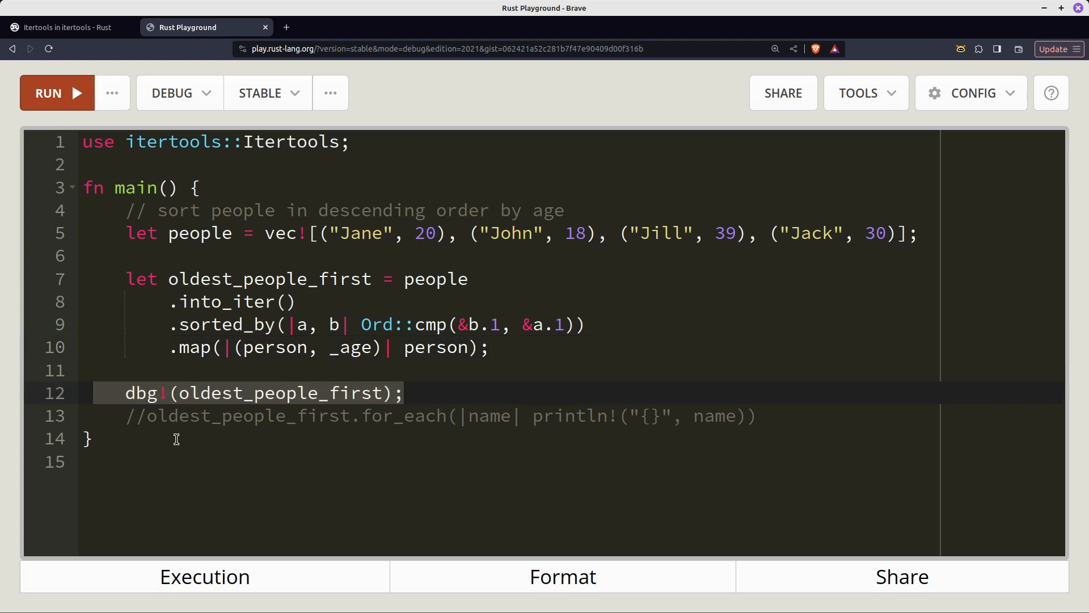
Step: Comment out the for_each print line with //, run the dbg! version, and close the output
click(185, 415)
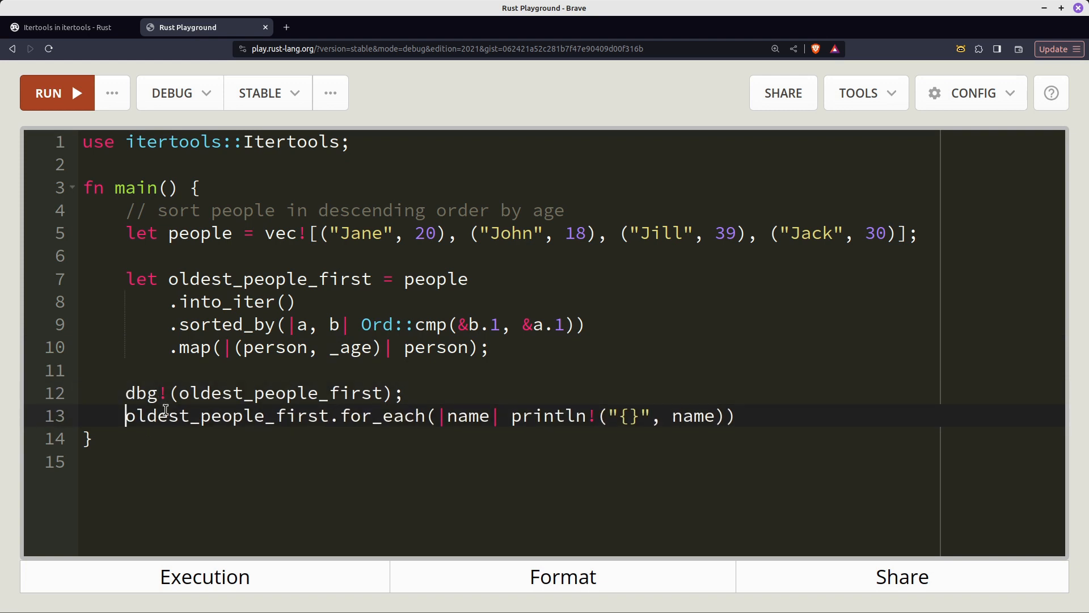
text(//)
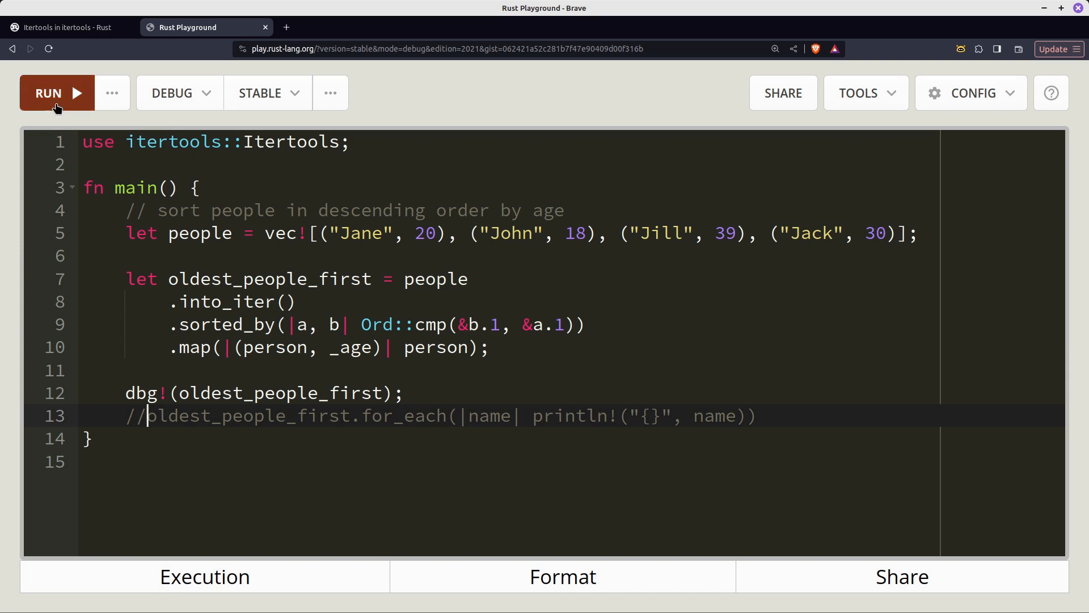
click(57, 92)
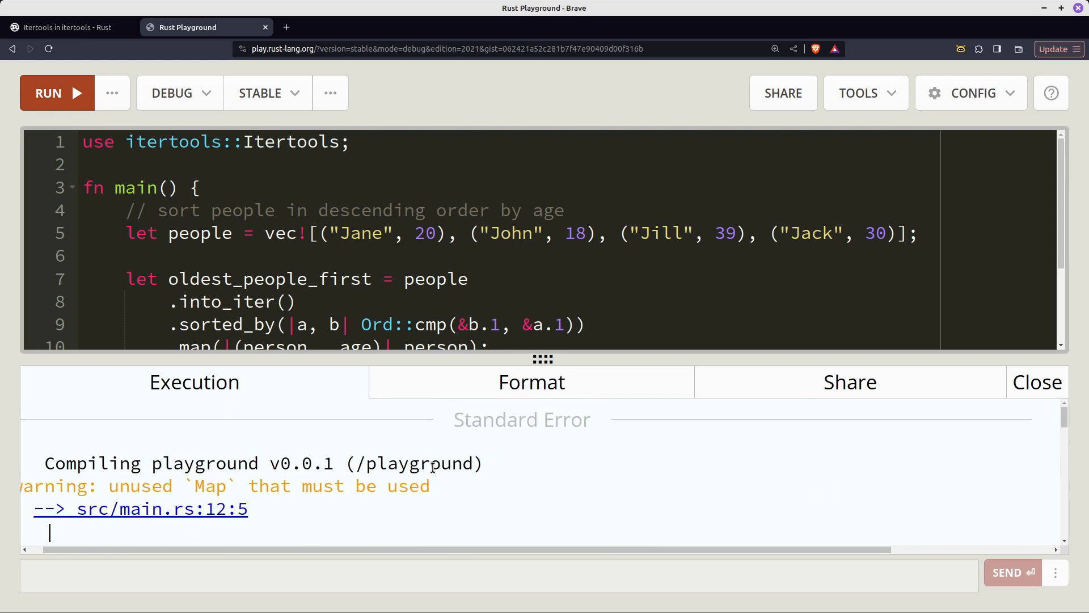
click(1036, 382)
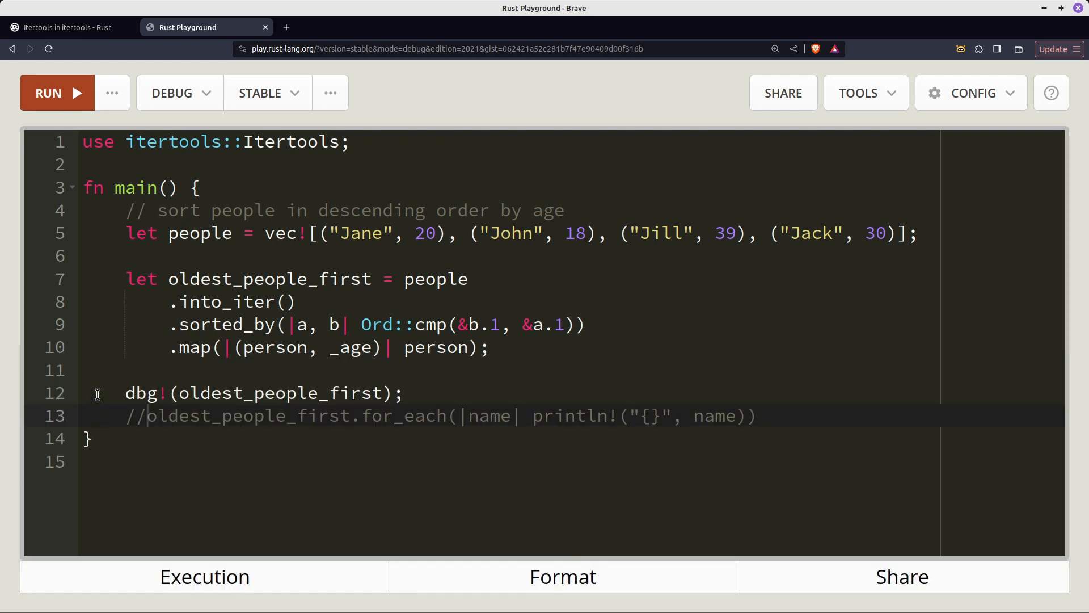
Step: Comment out the dbg! line, re-enable the for_each println loop, and run it
text(//)
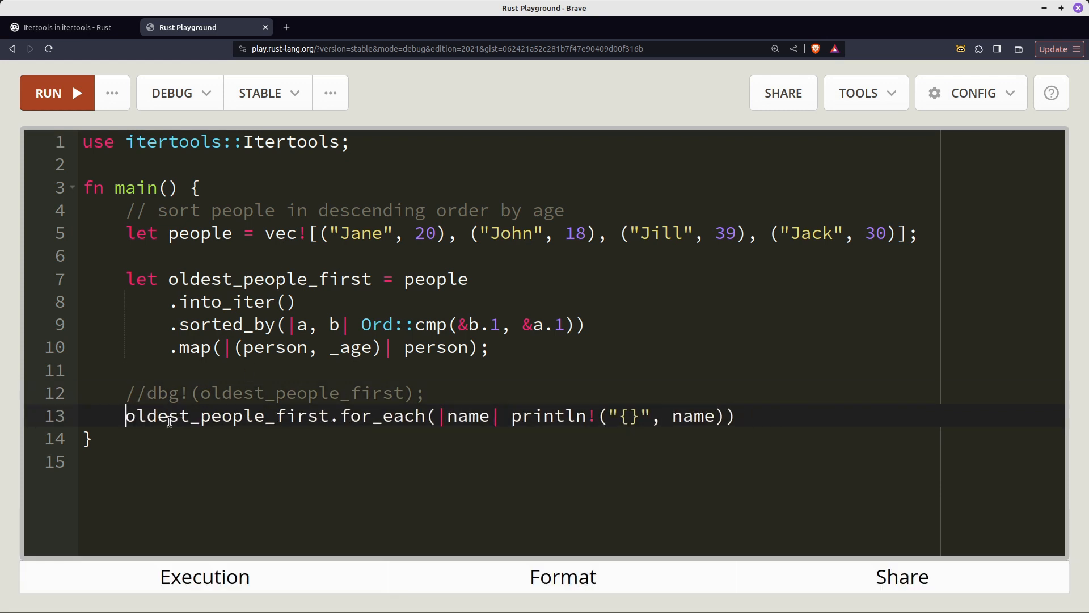
double_click(226, 415)
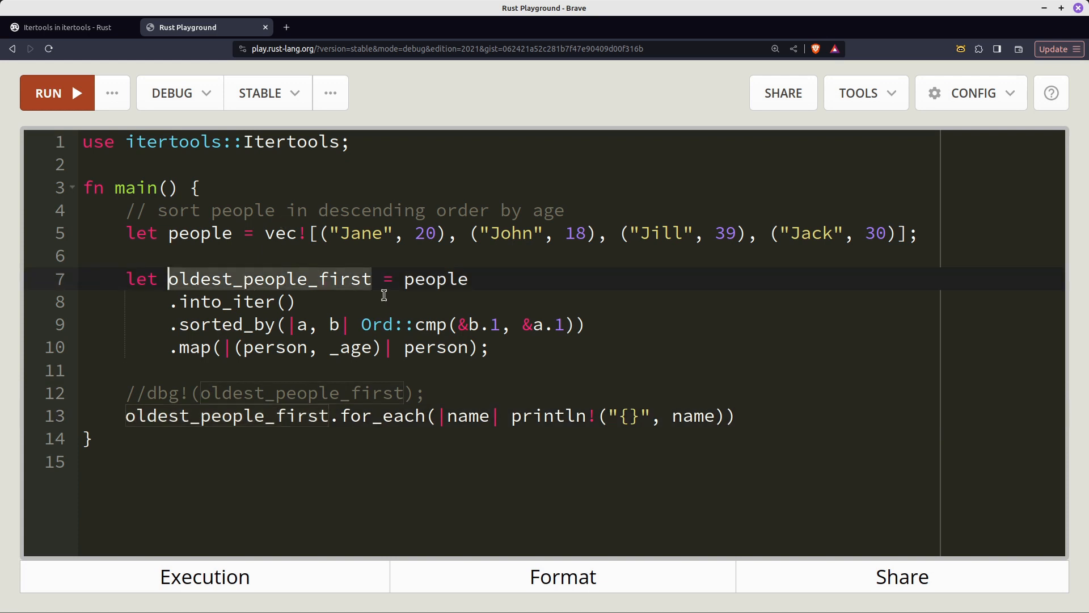
click(492, 347)
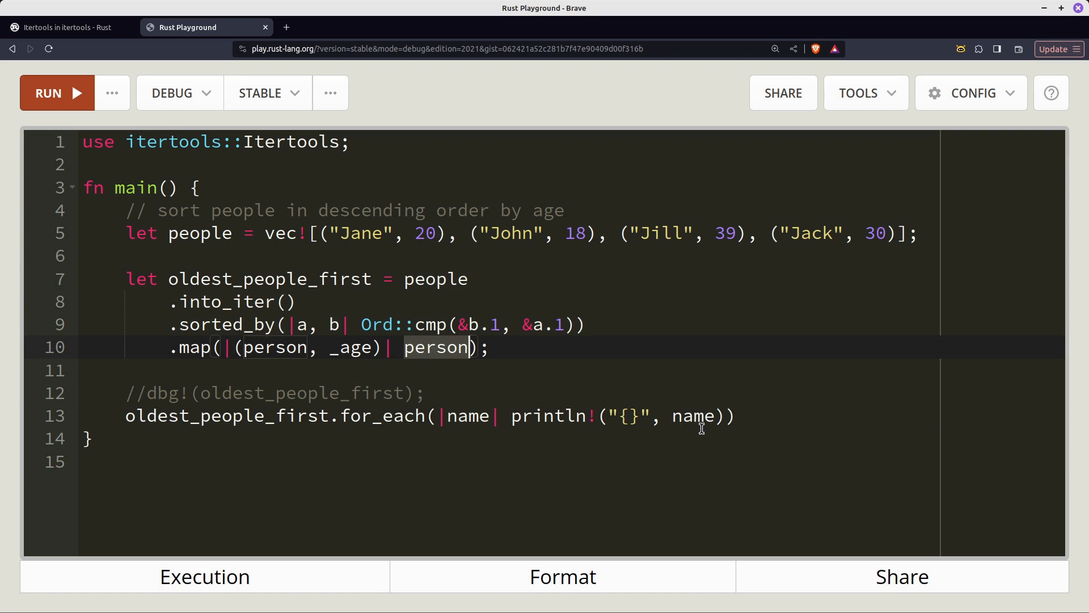
click(56, 92)
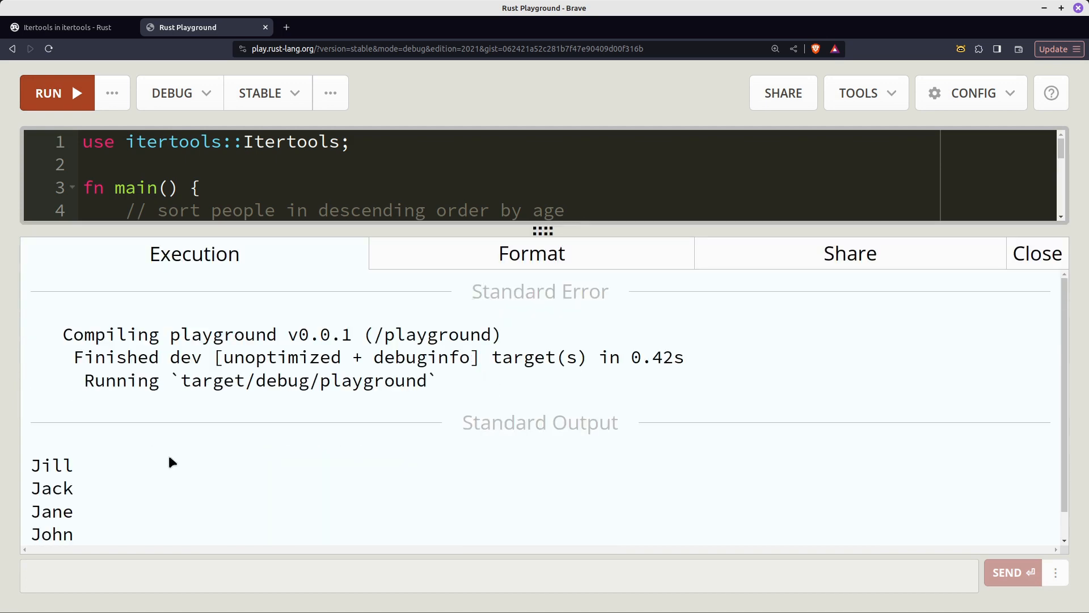
mouse_move(53, 511)
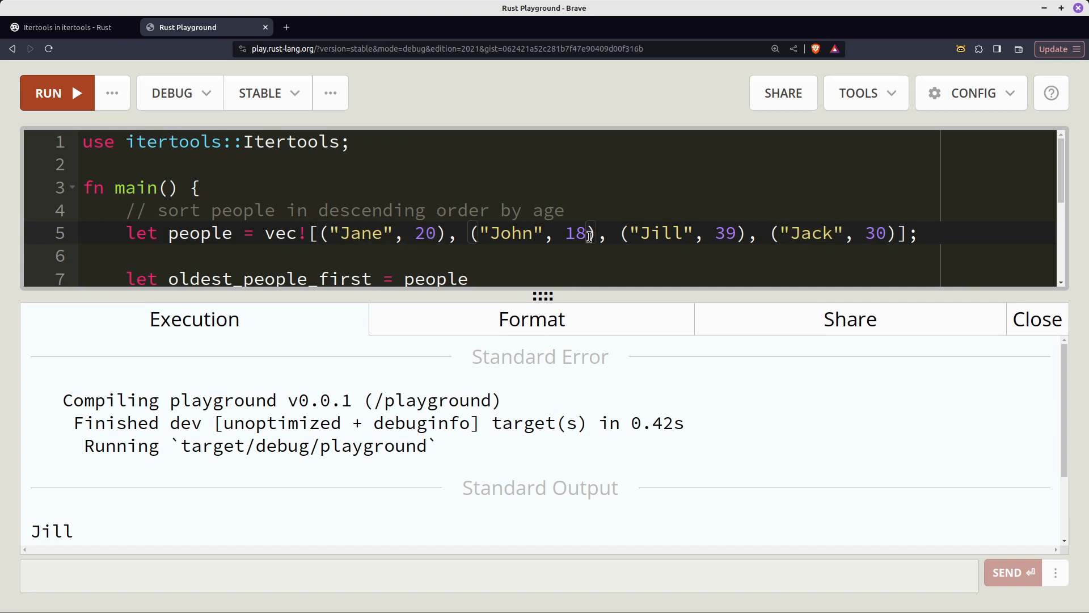
Step: Drag down the panel to review the printed Jill, Jack, Jane, John output
drag(542, 295, 542, 486)
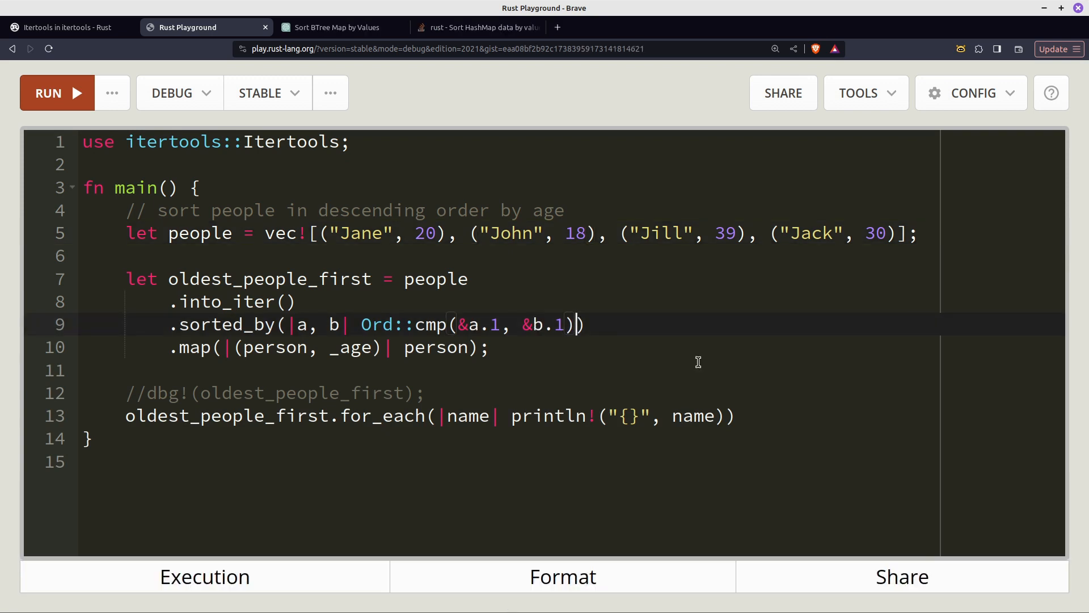
Step: Append .reverse() to the &a.1, &b.1 comparison and run it to print Jill, Jack, Jane, John
text(.reverse()
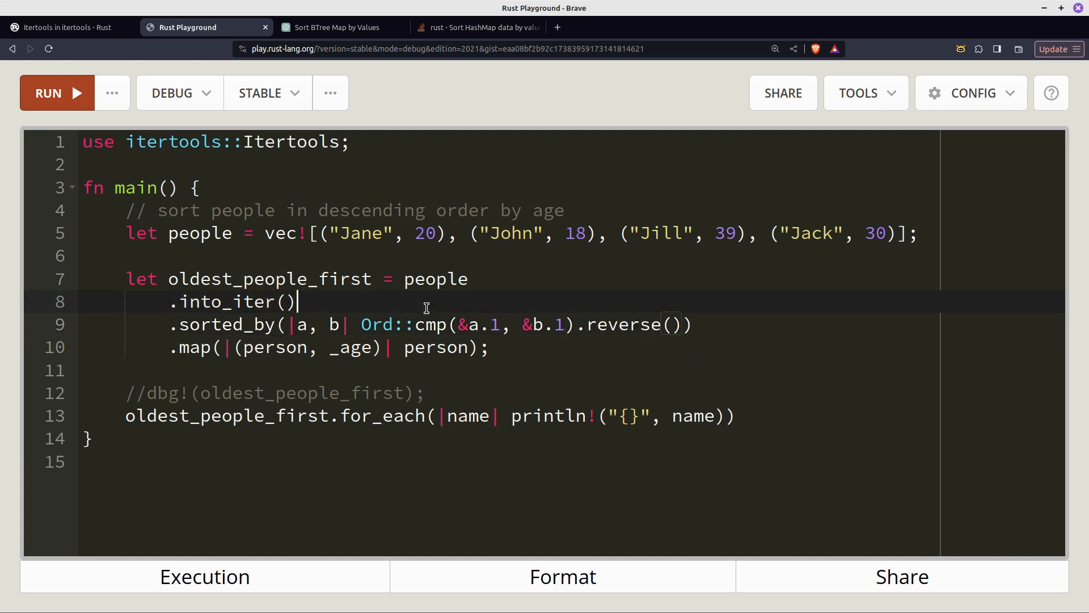
click(57, 92)
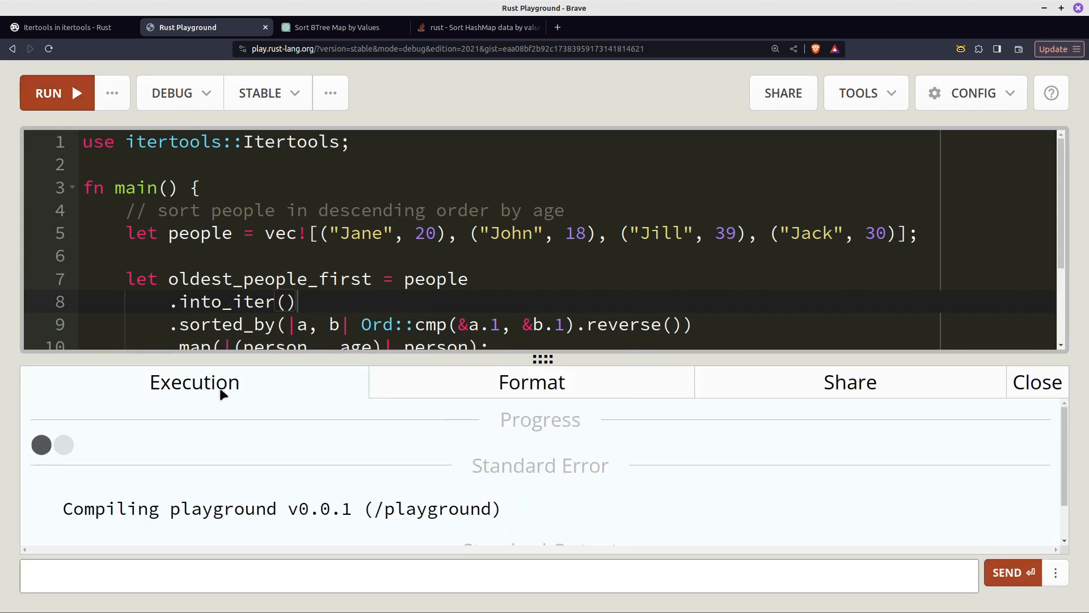
click(56, 93)
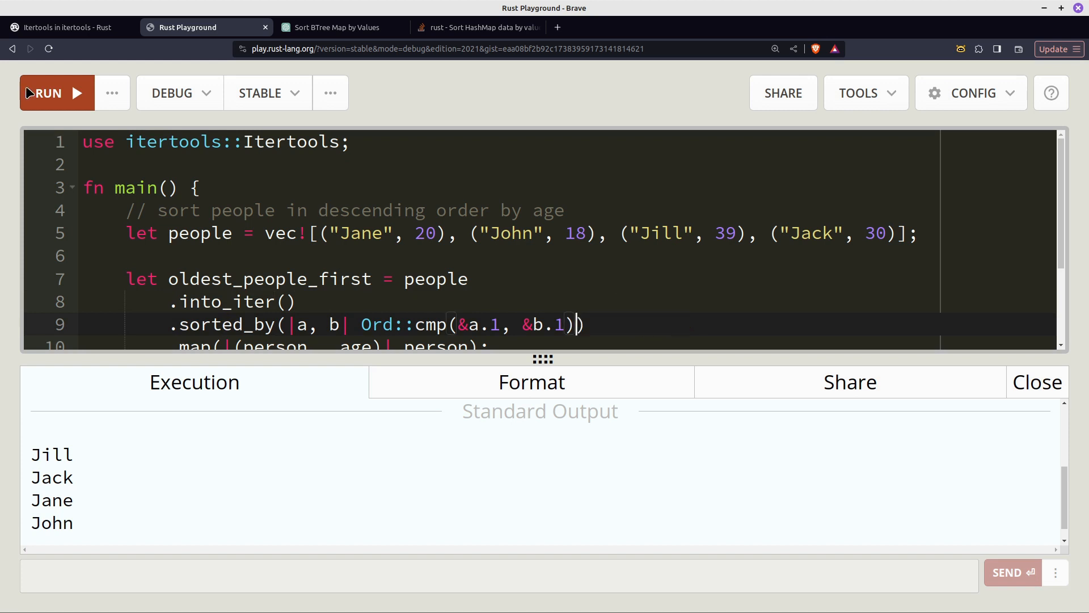
Step: Run without reverse (John, Jane, Jack, Jill), restore .reverse(), and close the output
click(48, 93)
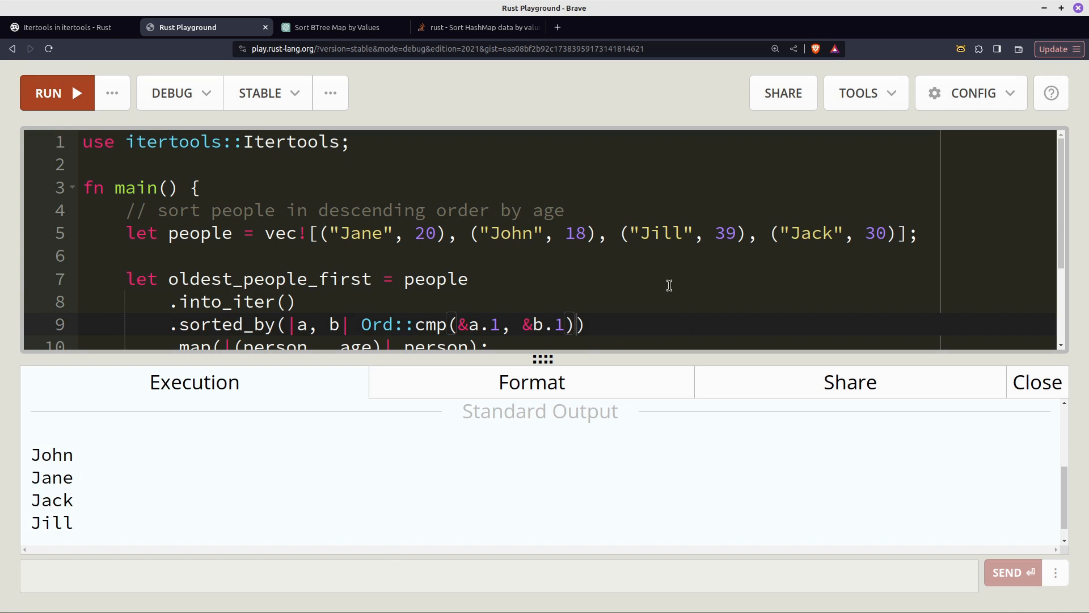
scroll(down, 3)
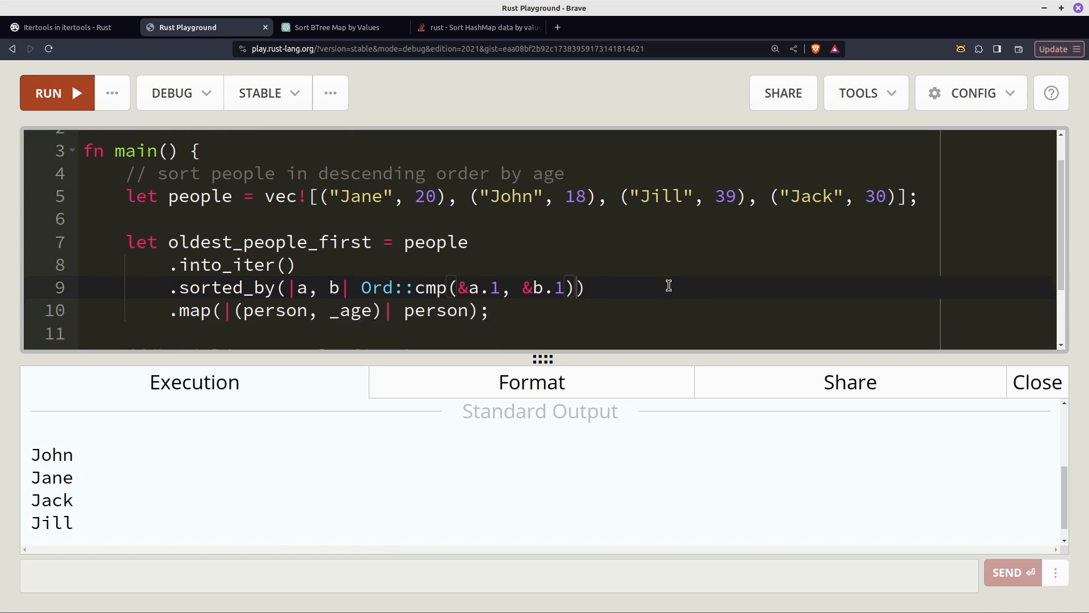
mouse_move(940, 307)
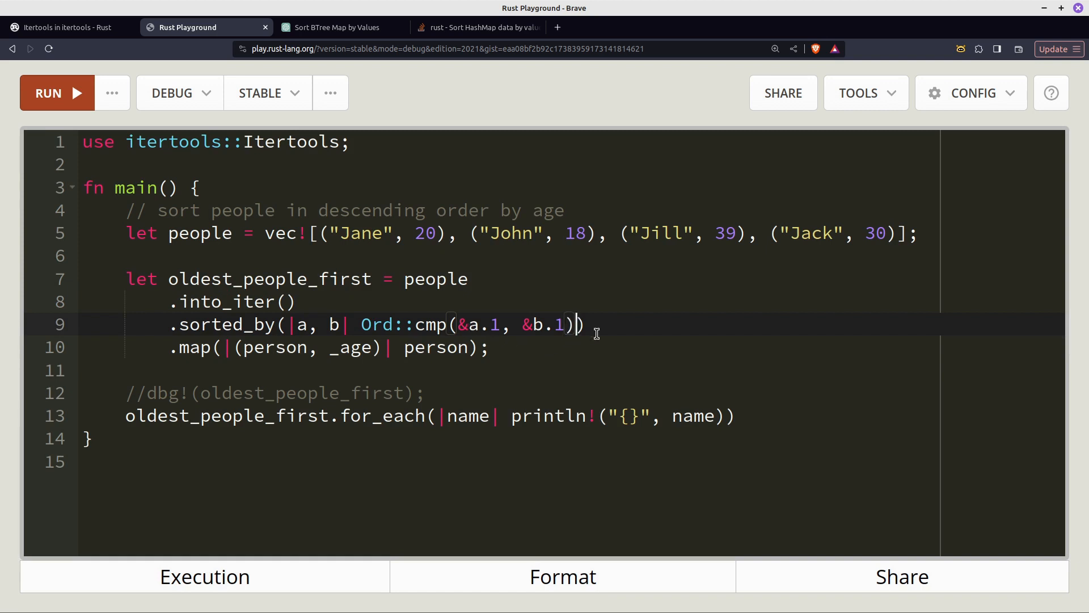
text(.reverse())
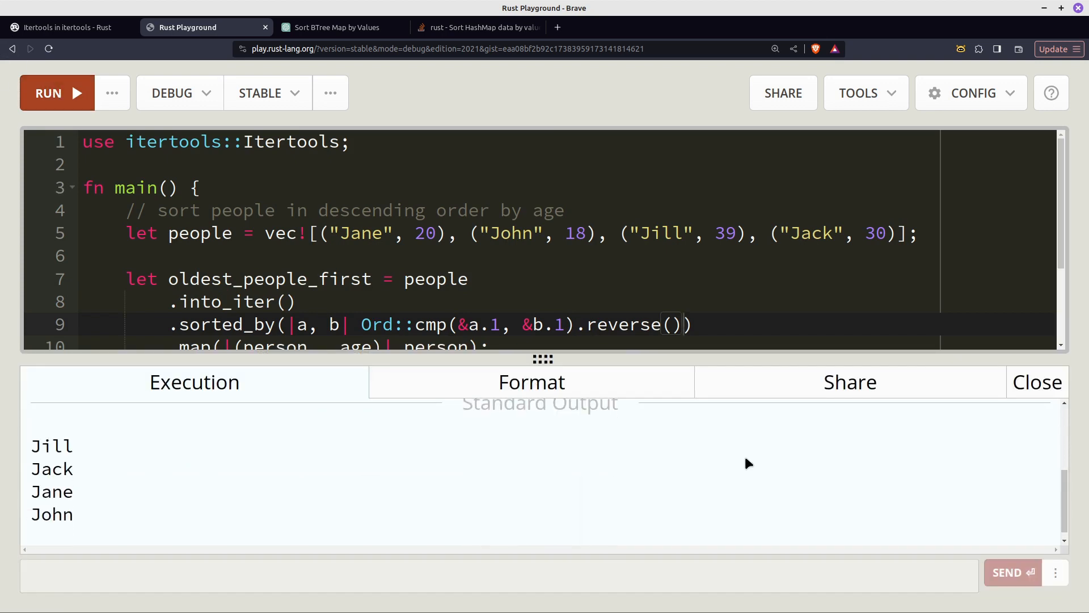
click(1037, 382)
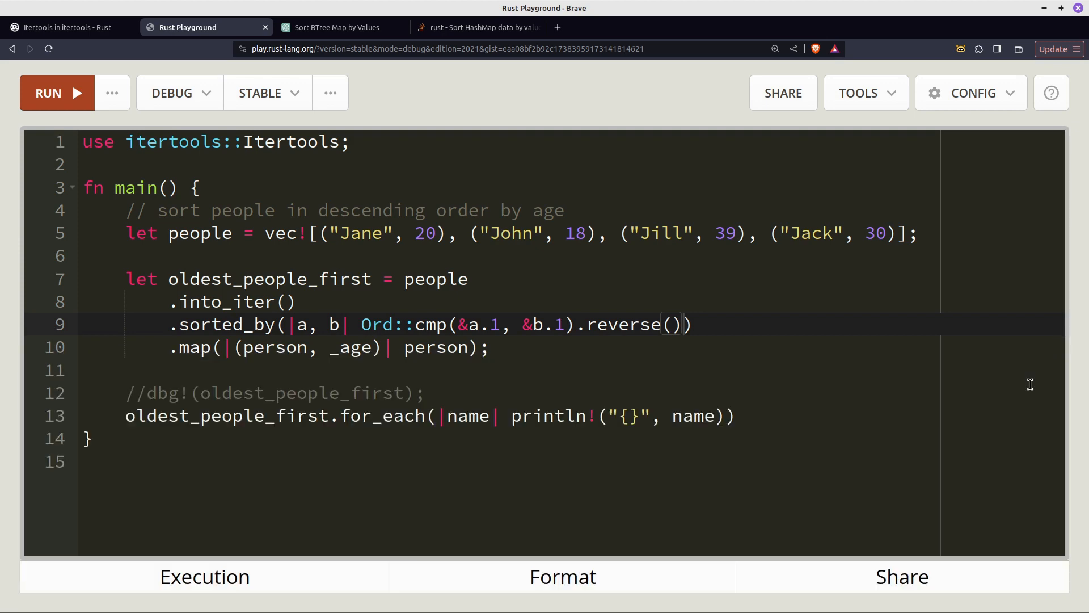